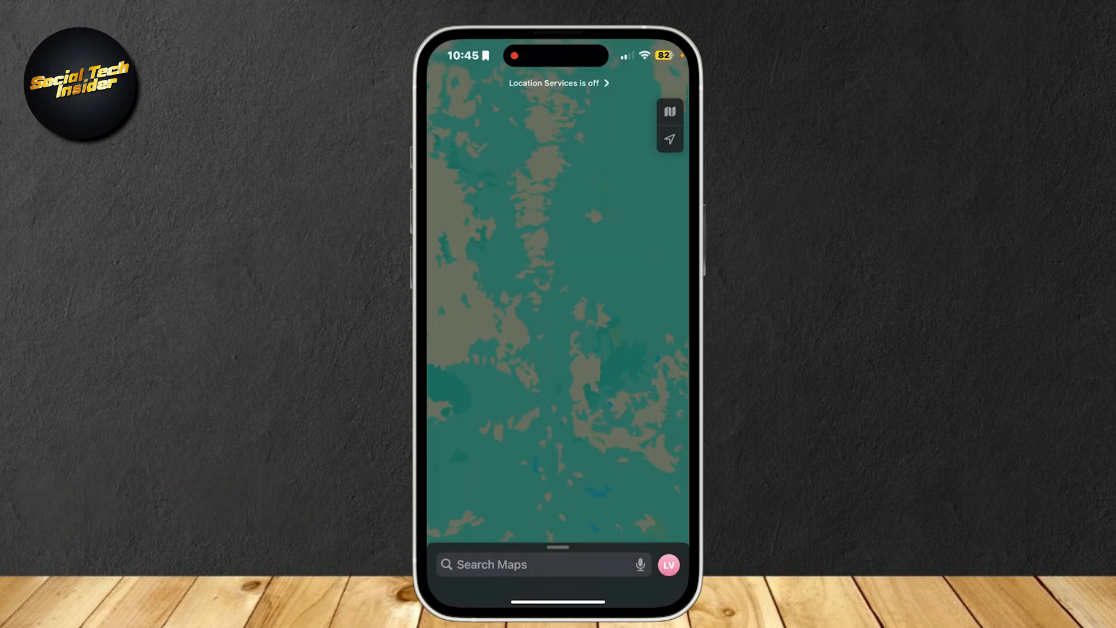
- View the Offline Maps list from the Maps account menu
click(668, 563)
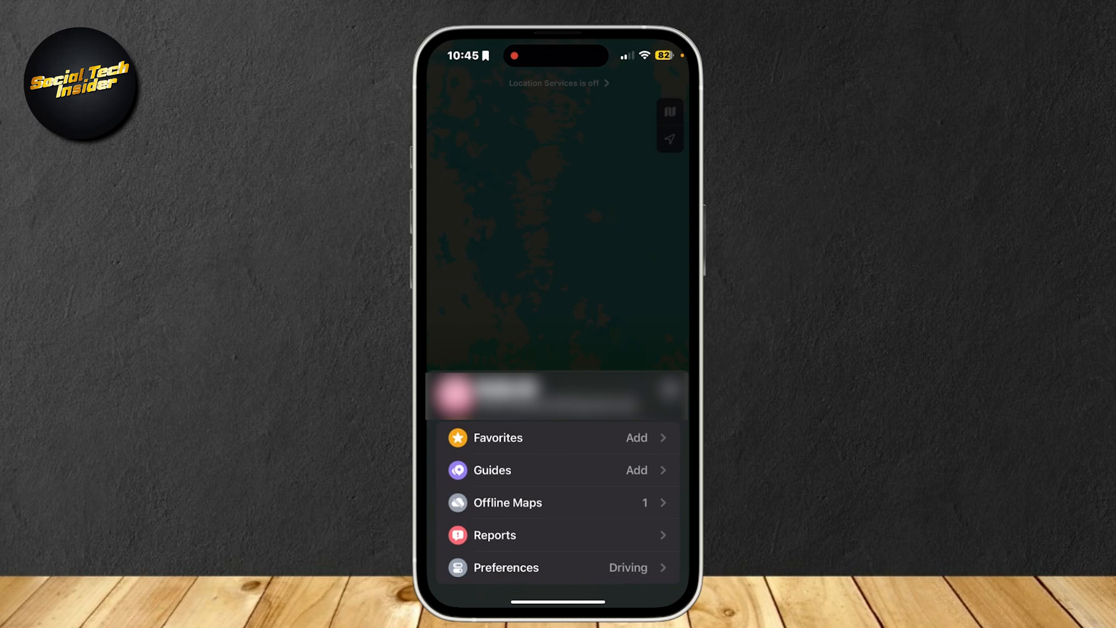
click(508, 502)
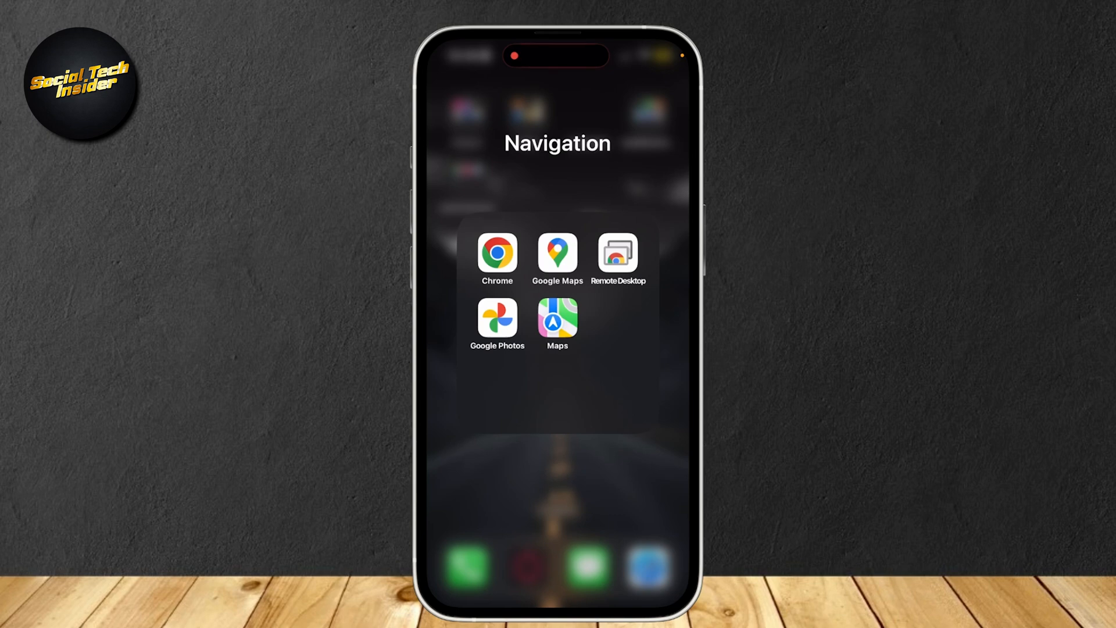
- Show and then dismiss the Maps icon's quick-action menu
click(558, 318)
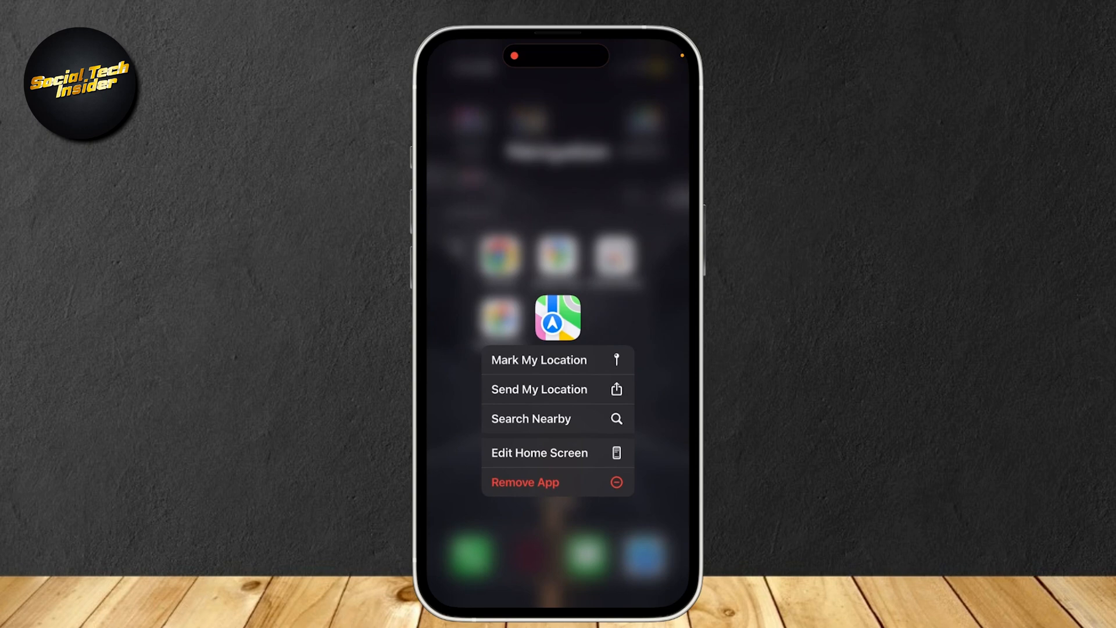
click(524, 482)
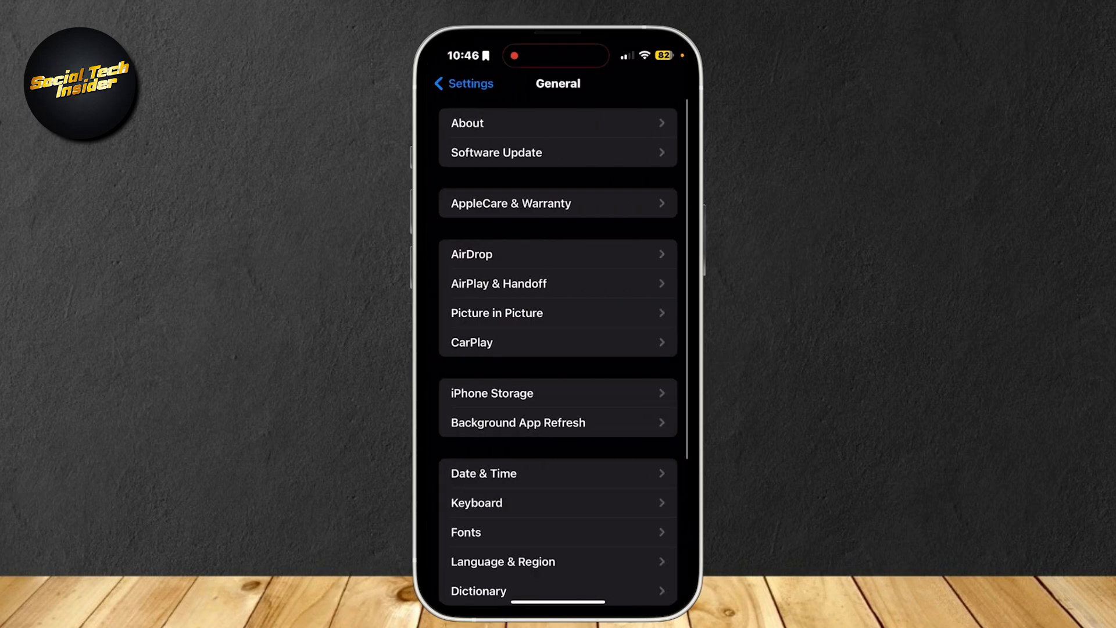
- Go to iPhone Storage and select Maps from the app list
click(491, 393)
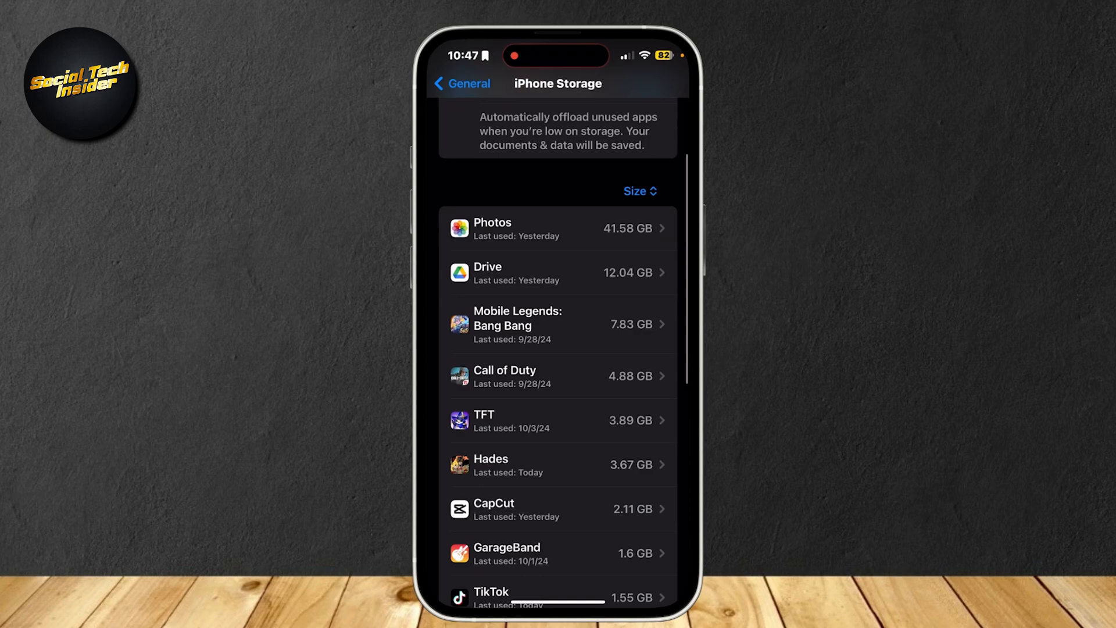
scroll(down, 3)
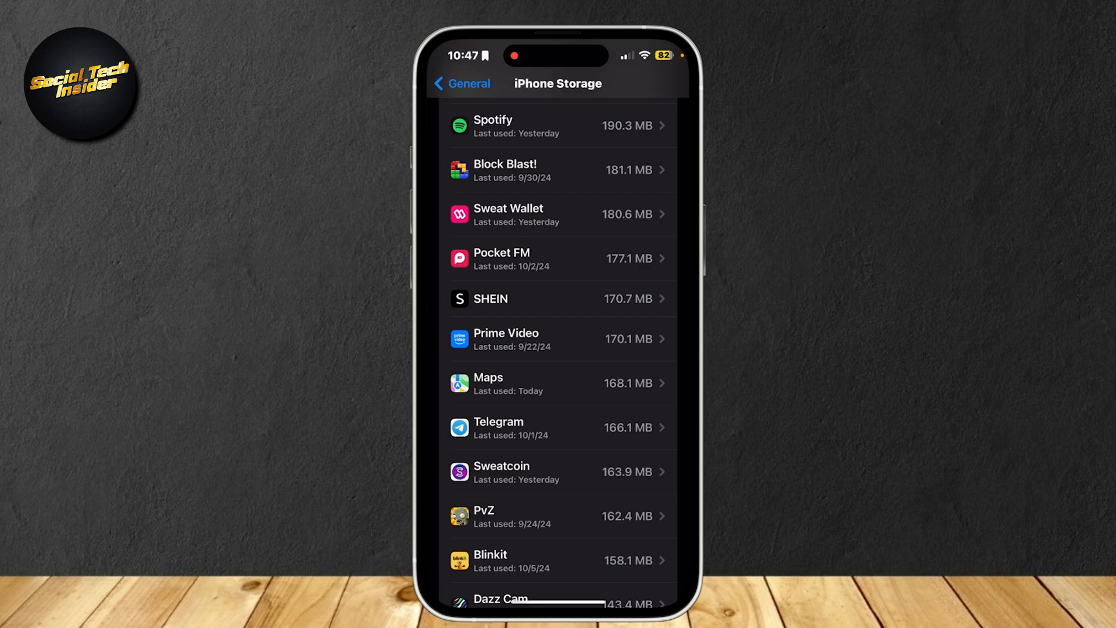
click(559, 384)
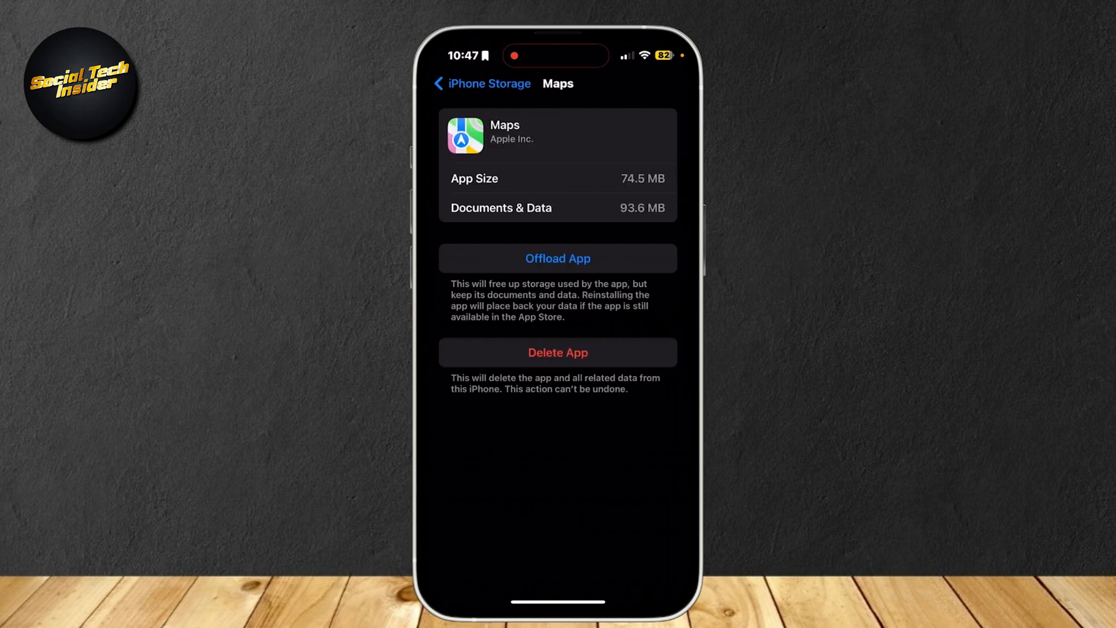
- Offload Maps keeping its 168.1 MB of data, then reinstall it
click(558, 258)
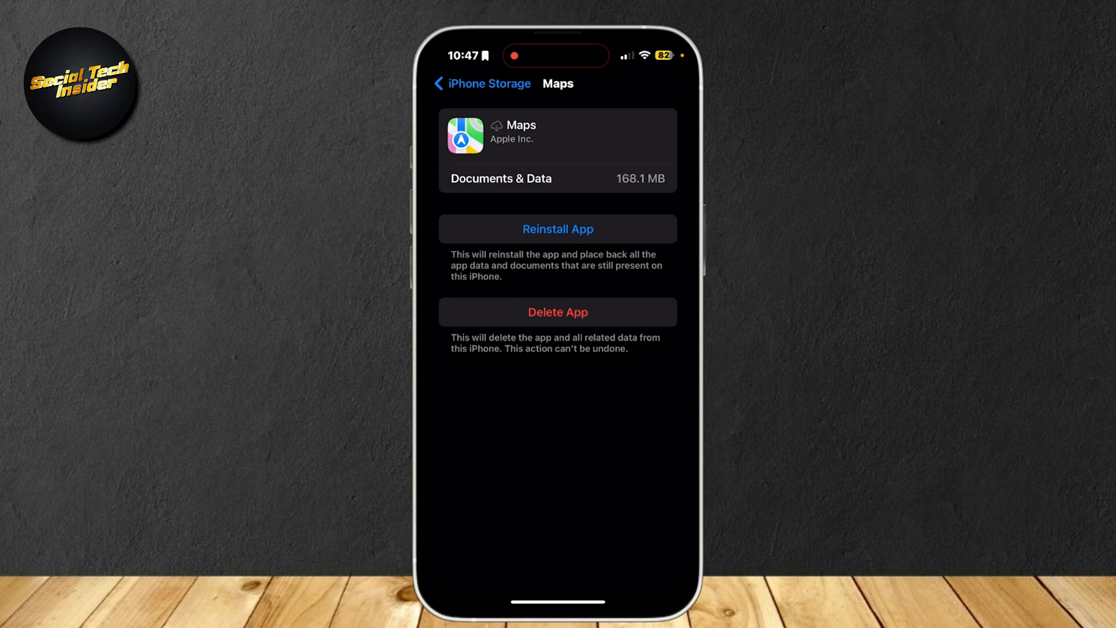
click(557, 228)
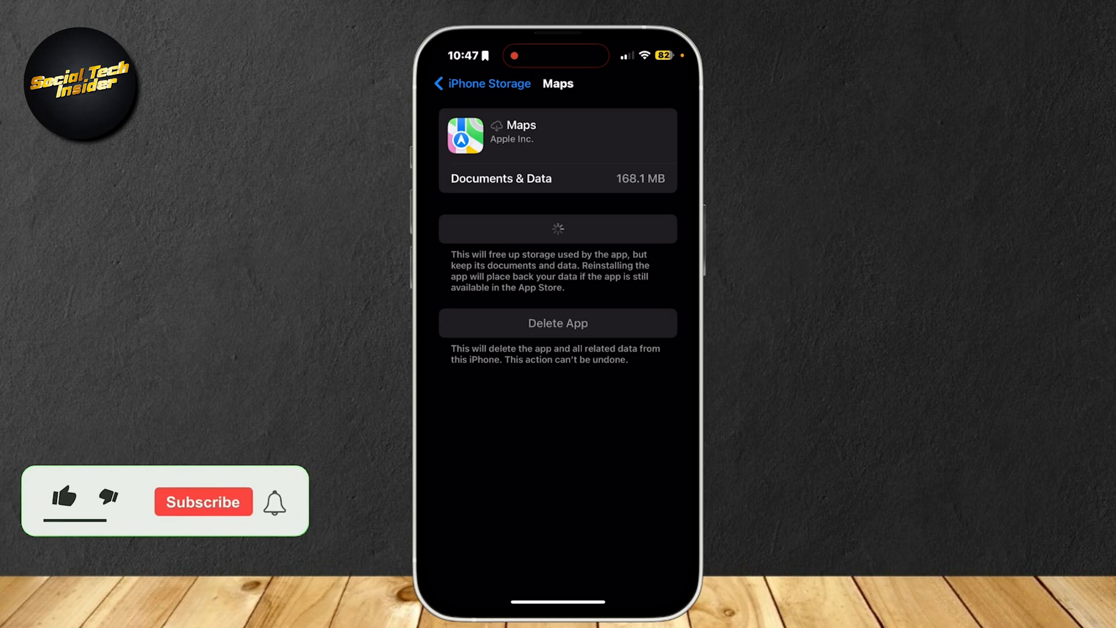
click(64, 496)
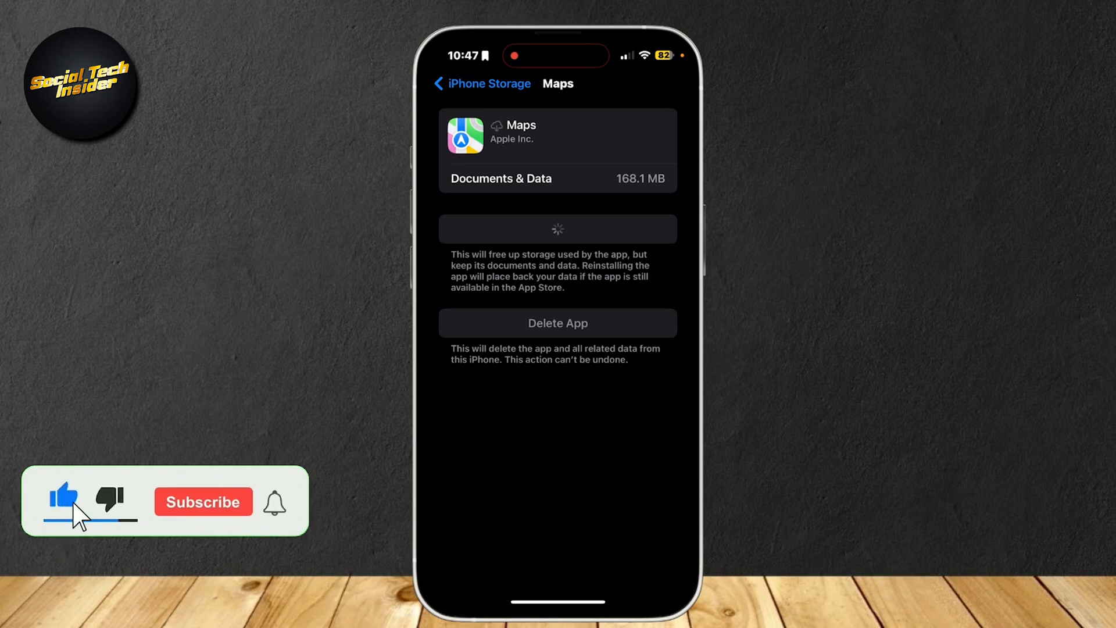
click(203, 501)
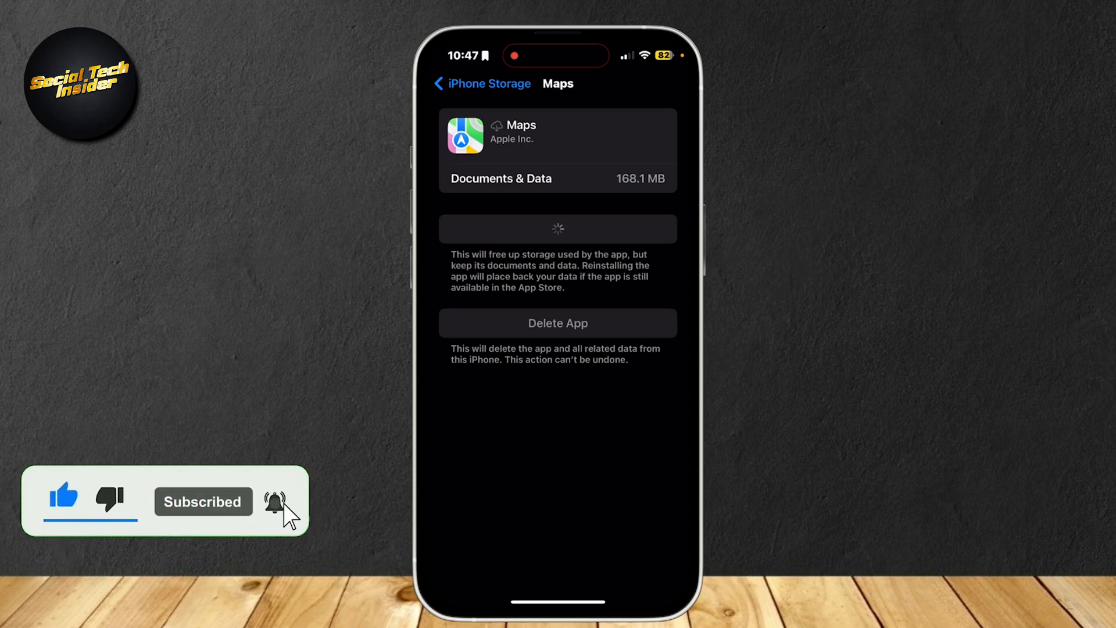